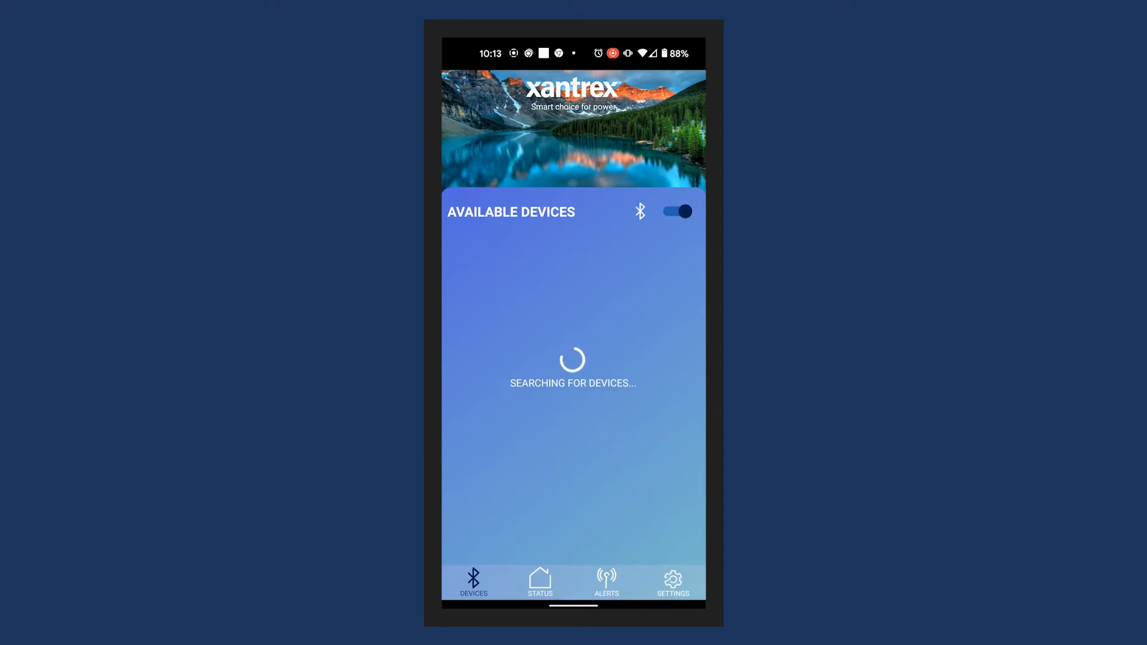
- Connect to the XC Pro 3000 from the available devices list and show its live status
{"action": "left_click", "coordinate": [565, 265]}
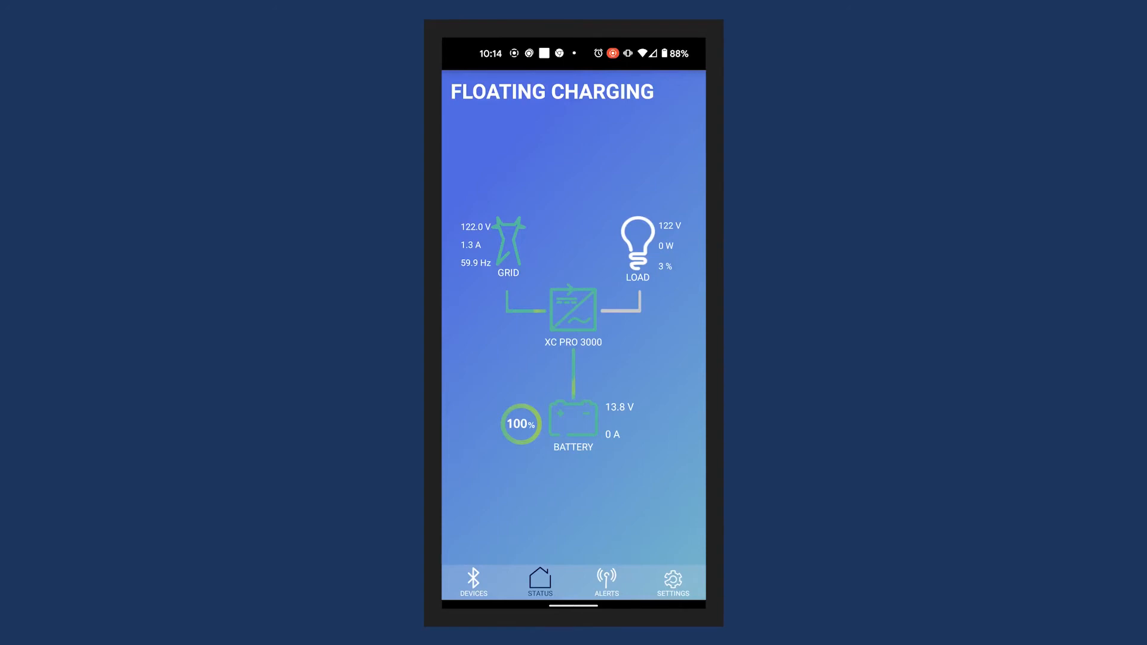
- Show the inverter settings list with the low battery cutoff and output values
{"action": "left_click", "coordinate": [671, 581]}
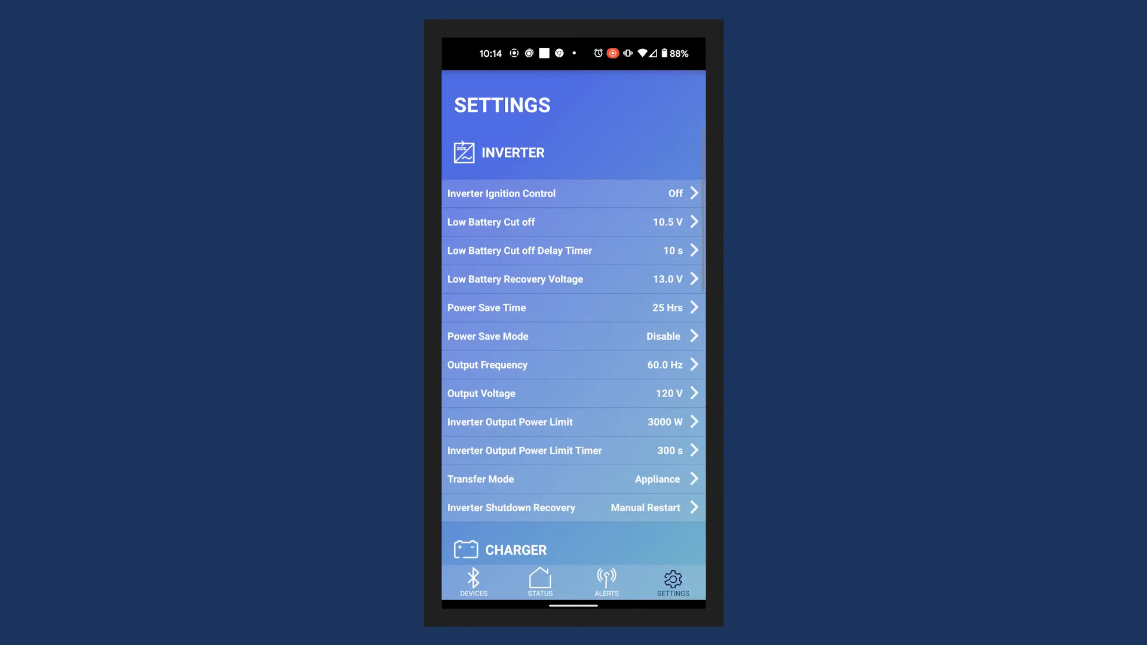
{"action": "scroll", "scroll_direction": "up", "scroll_amount": 3}
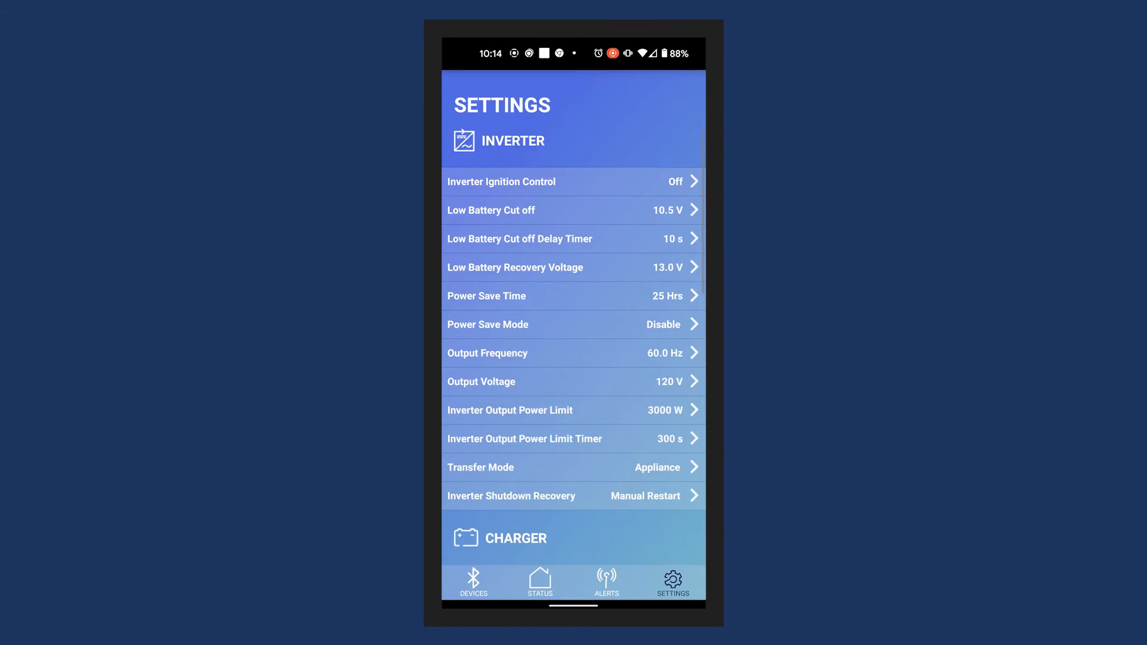
- Set low battery cut-off to 12.1 V and low battery recovery voltage to 13.1 V
{"action": "left_click", "coordinate": [573, 211]}
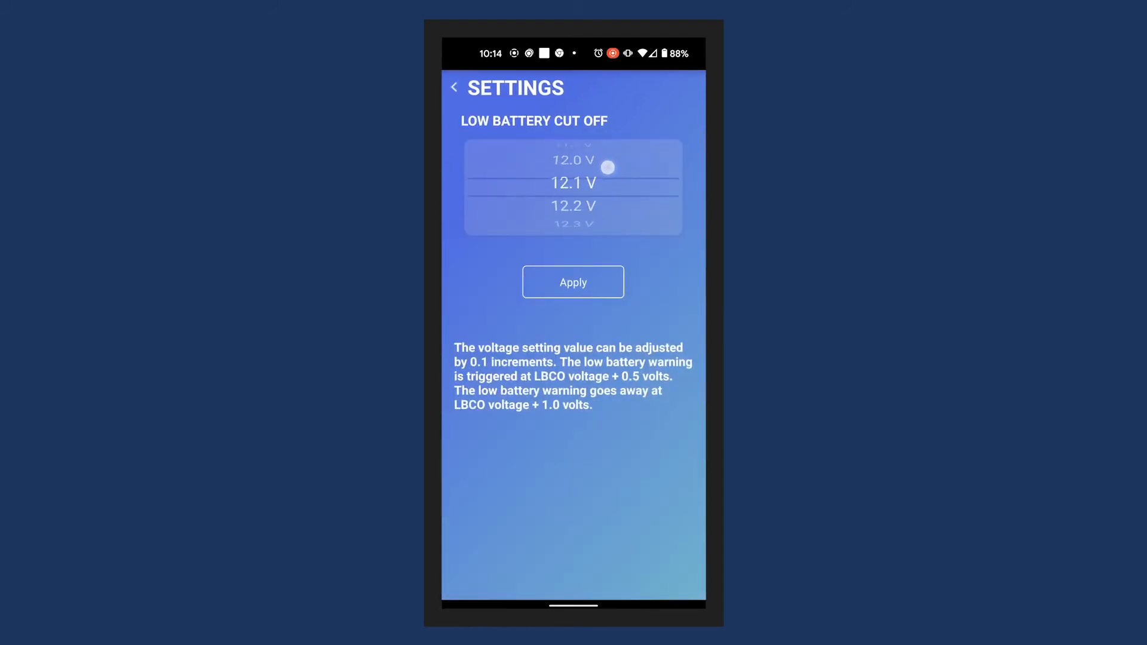
{"action": "left_click", "coordinate": [573, 281]}
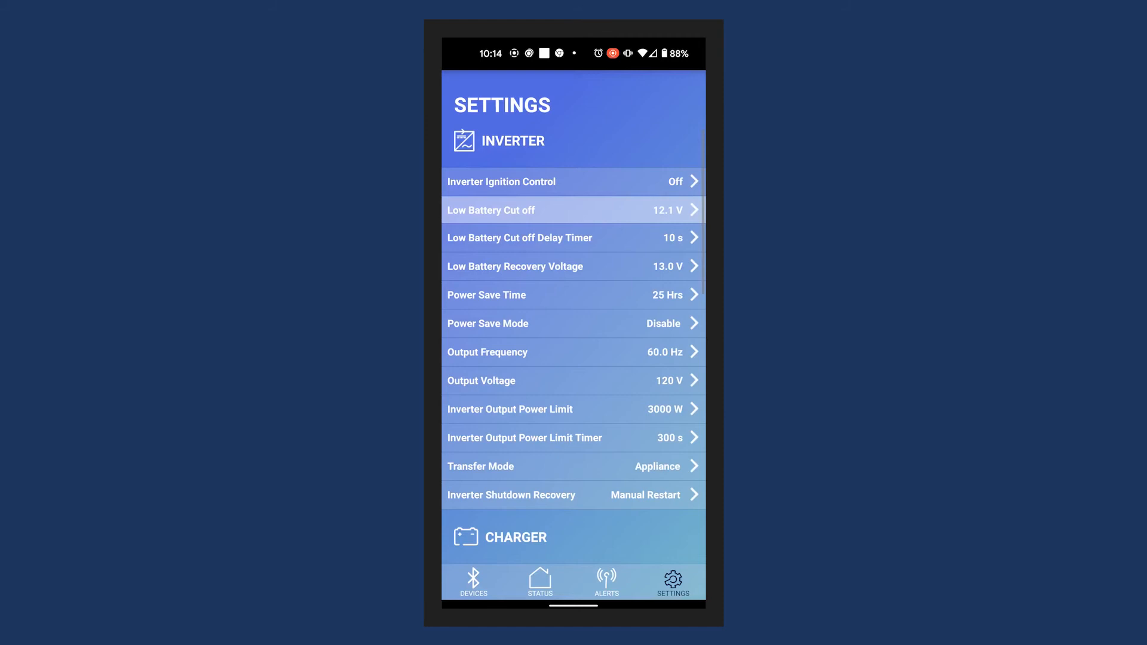
{"action": "left_click", "coordinate": [573, 265]}
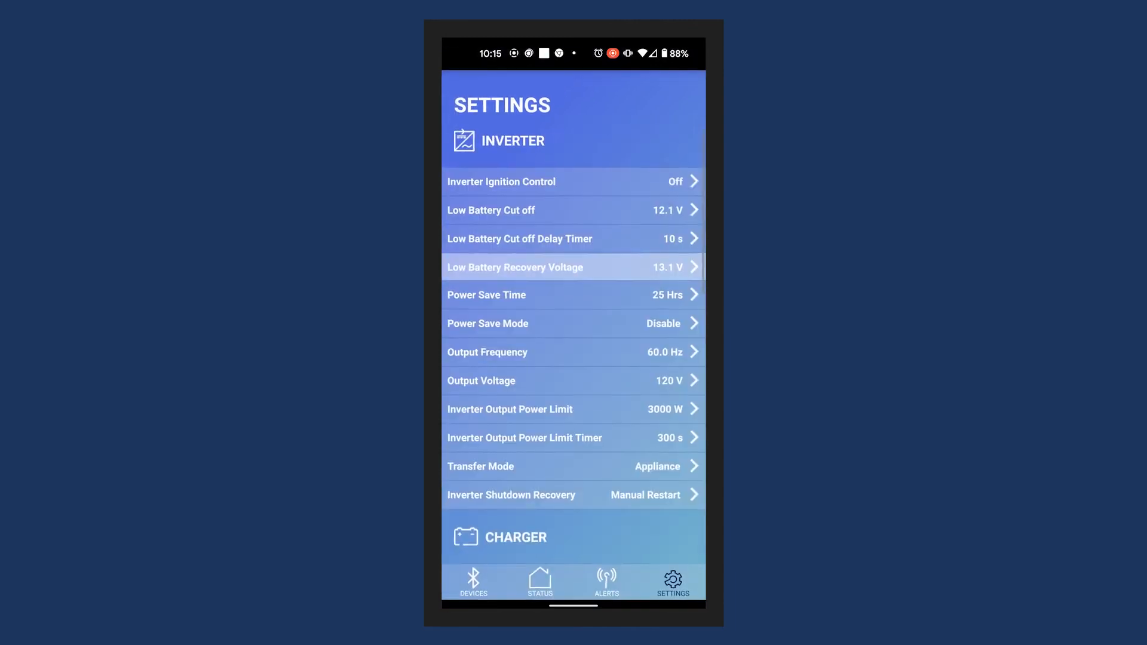
- Set the inverter's Power Save Time to Off
{"action": "scroll", "scroll_direction": "up", "scroll_amount": 3}
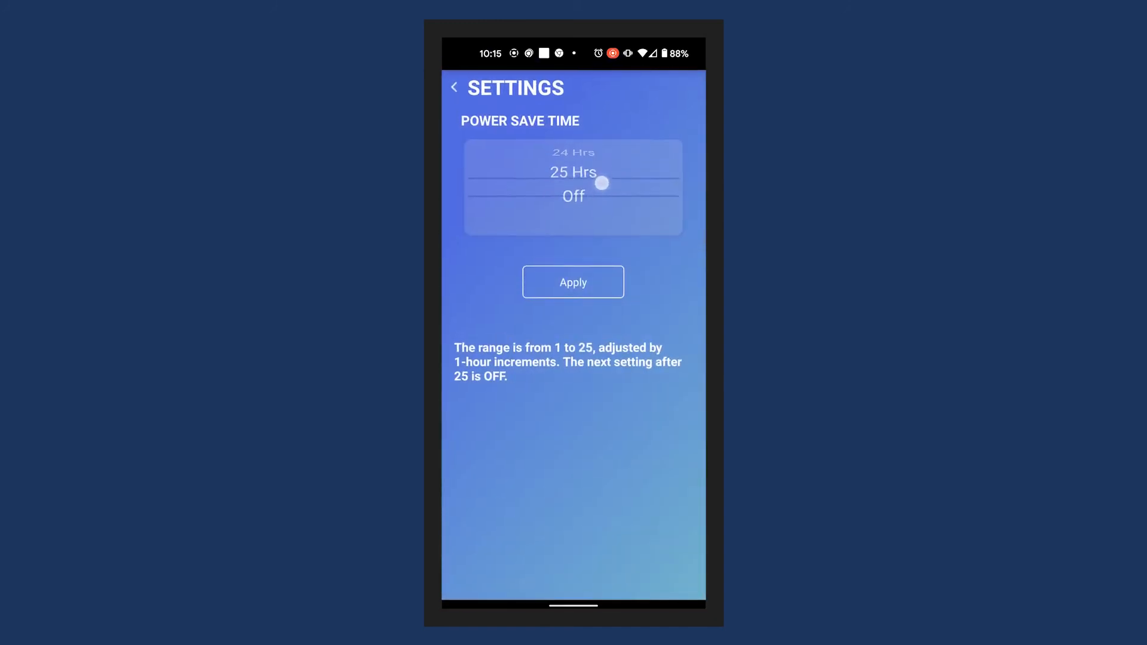
{"action": "left_click", "coordinate": [572, 282]}
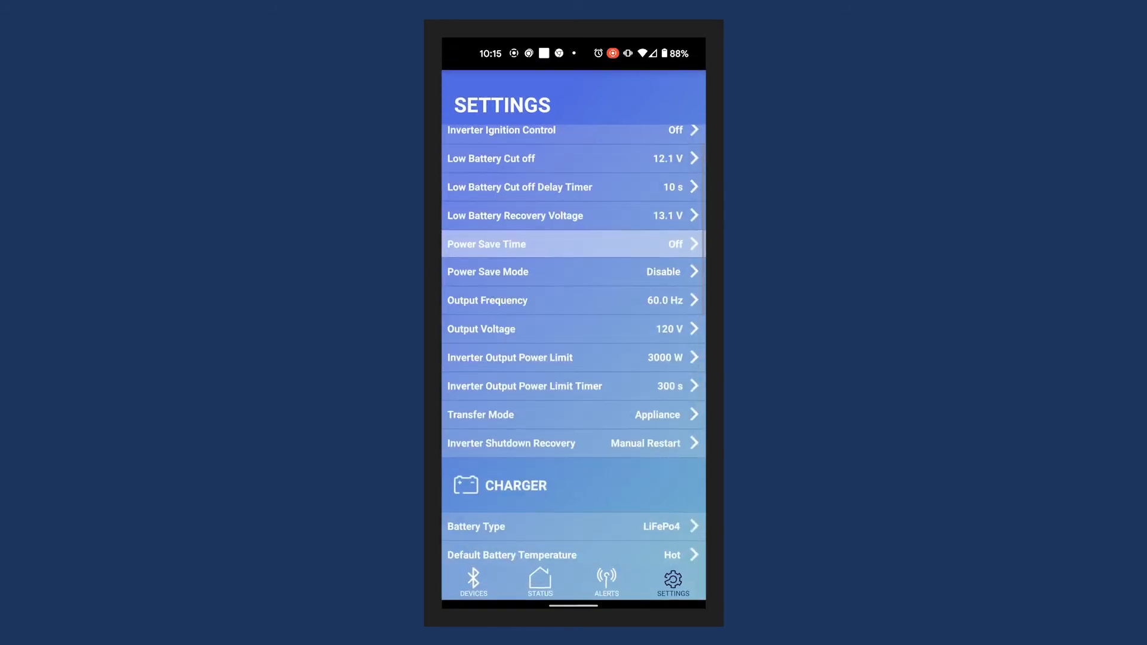
- Review the Charger, Custom, Grid, System and Device Information sections, then return to Status
{"action": "scroll", "scroll_direction": "down", "scroll_amount": 3}
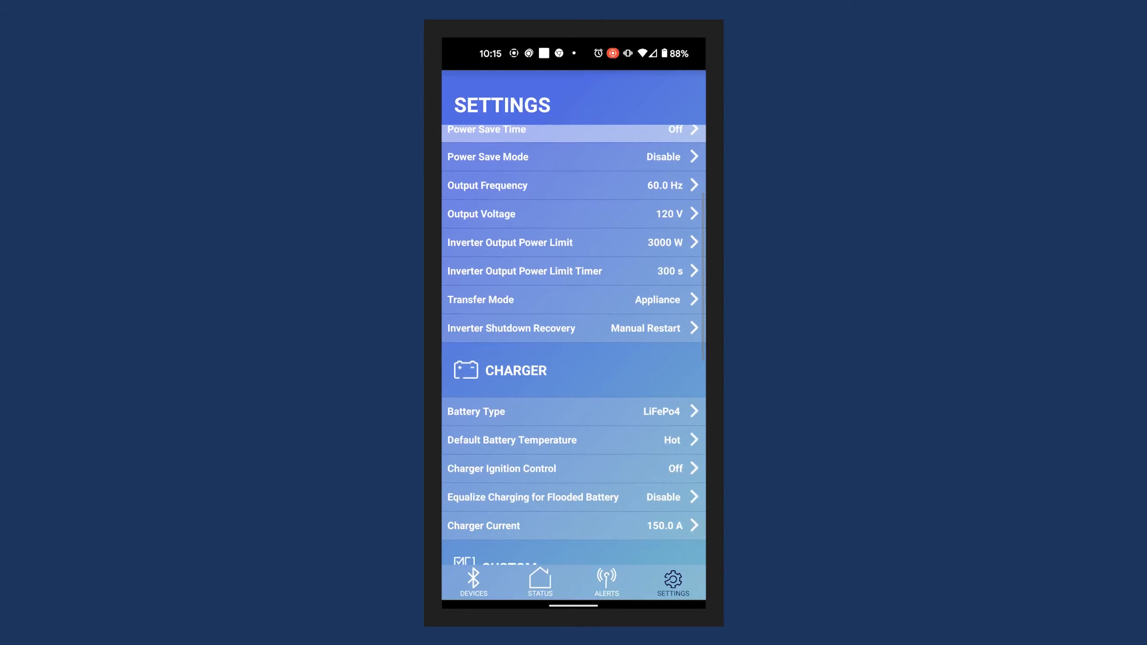
{"action": "scroll", "scroll_direction": "down", "scroll_amount": 3}
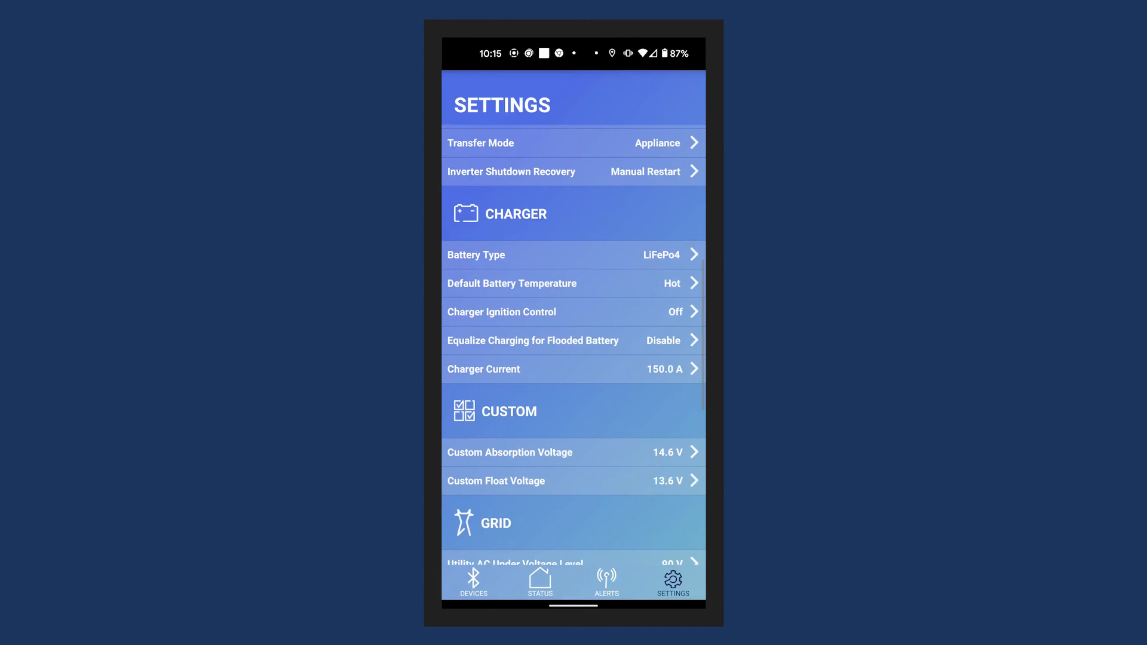
{"action": "scroll", "scroll_direction": "down", "scroll_amount": 3}
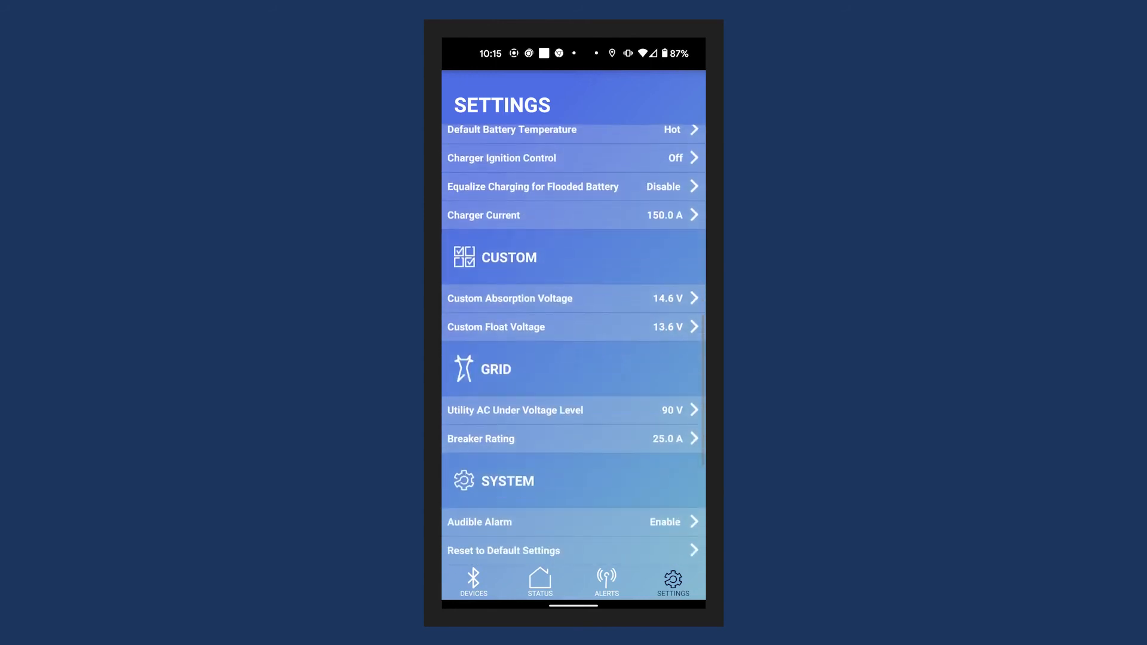
{"action": "scroll", "scroll_direction": "down", "scroll_amount": 3}
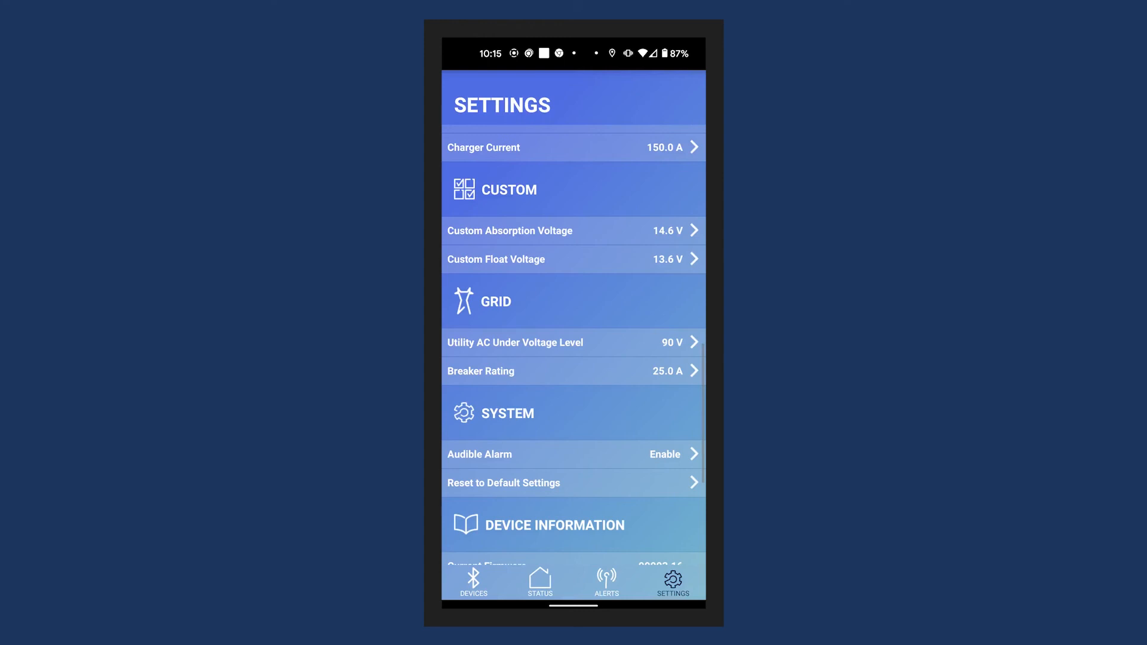
{"action": "scroll", "scroll_direction": "down", "scroll_amount": 3}
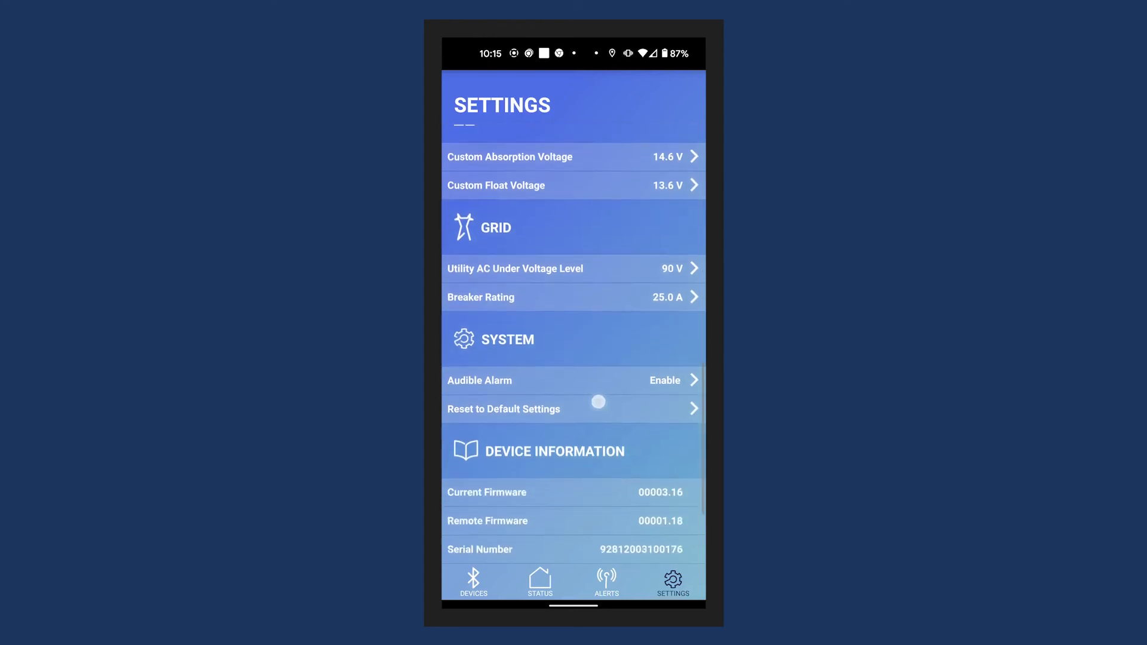
{"action": "scroll", "scroll_direction": "down", "scroll_amount": 3}
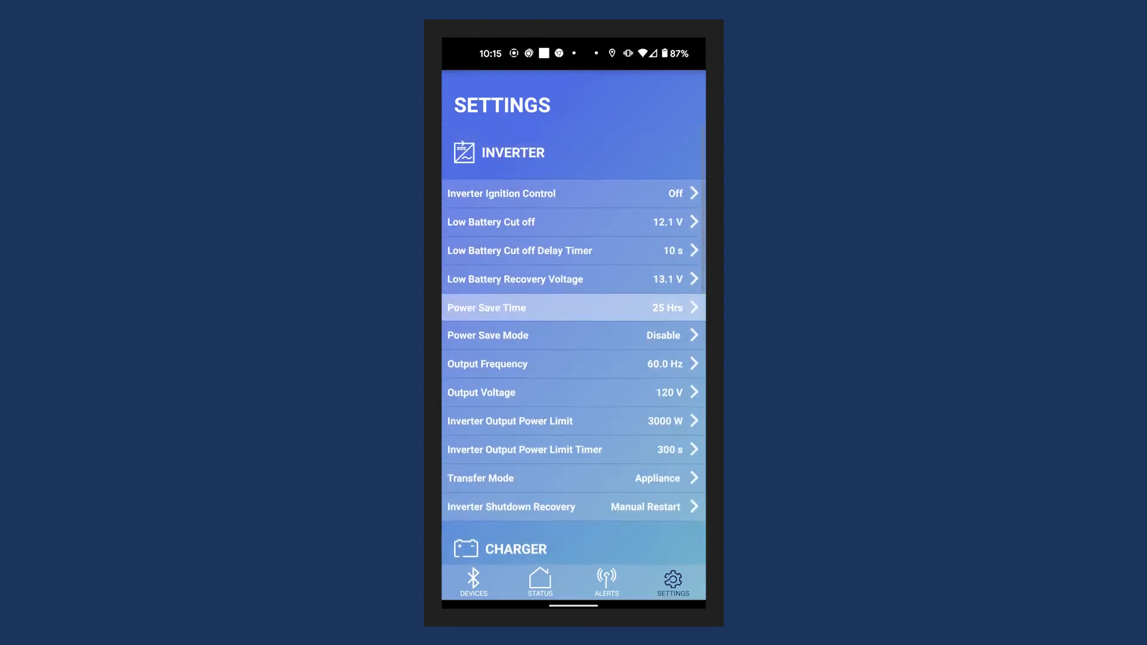
{"action": "left_click", "coordinate": [539, 581]}
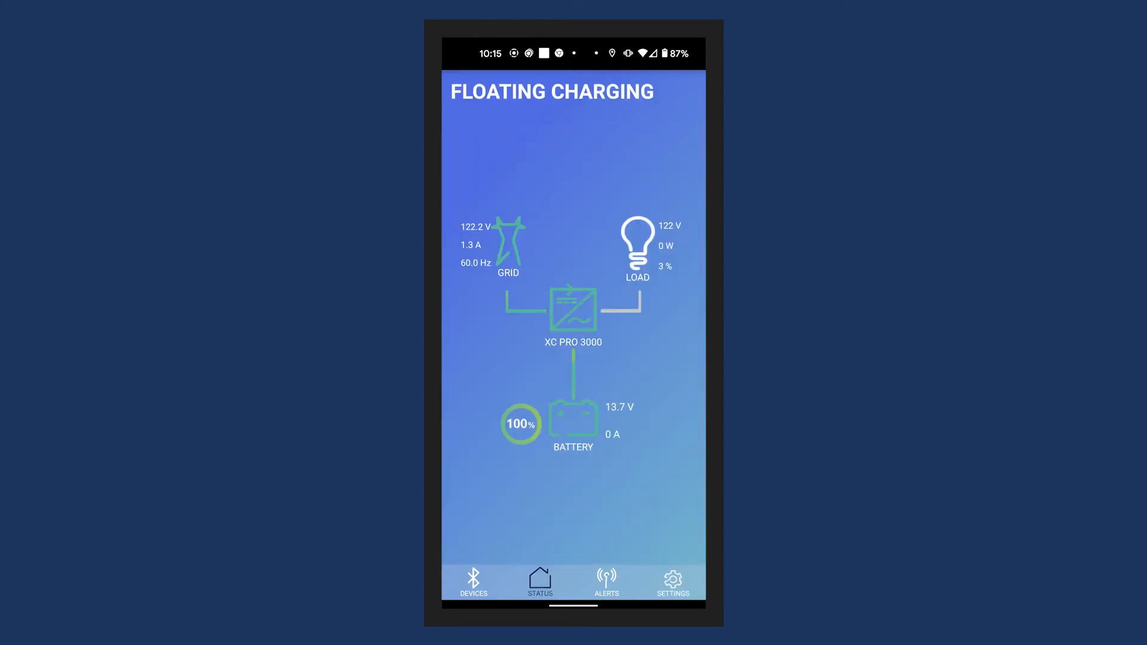